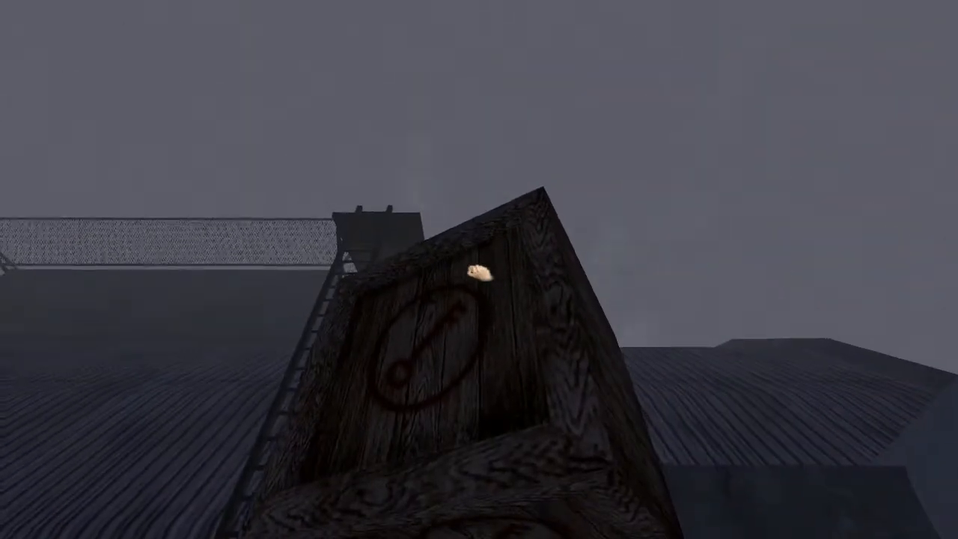
pyautogui.moveTo(478, 270)
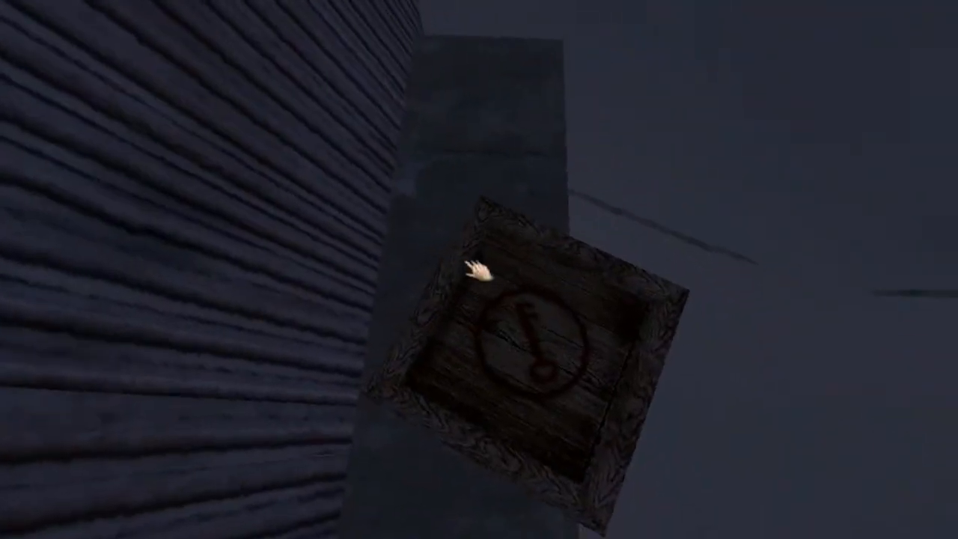
pyautogui.moveTo(479, 269)
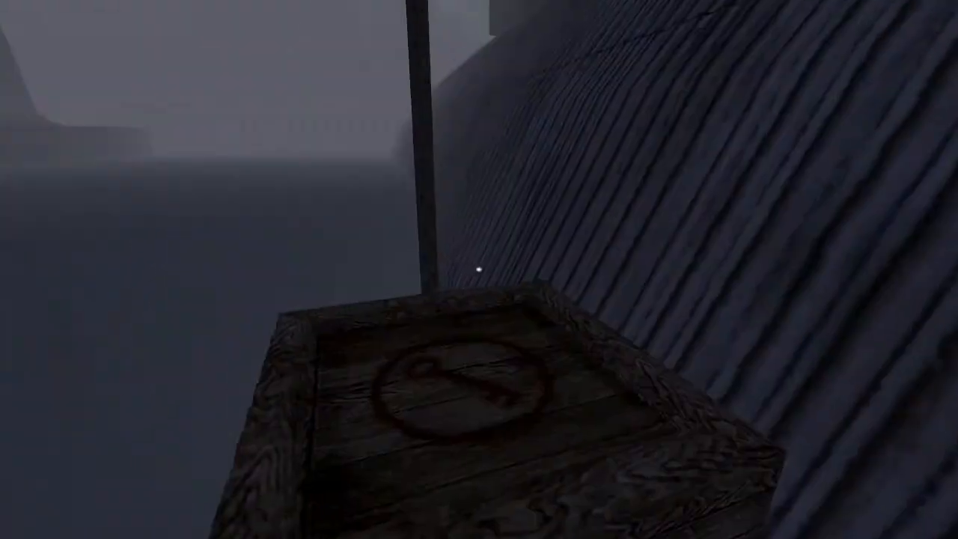
pyautogui.moveTo(479, 269)
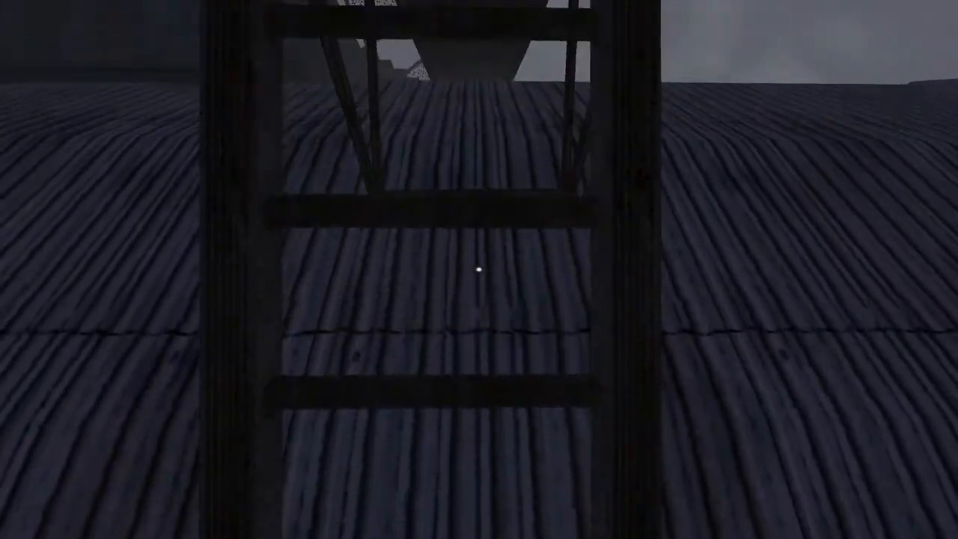
pyautogui.moveTo(479, 269)
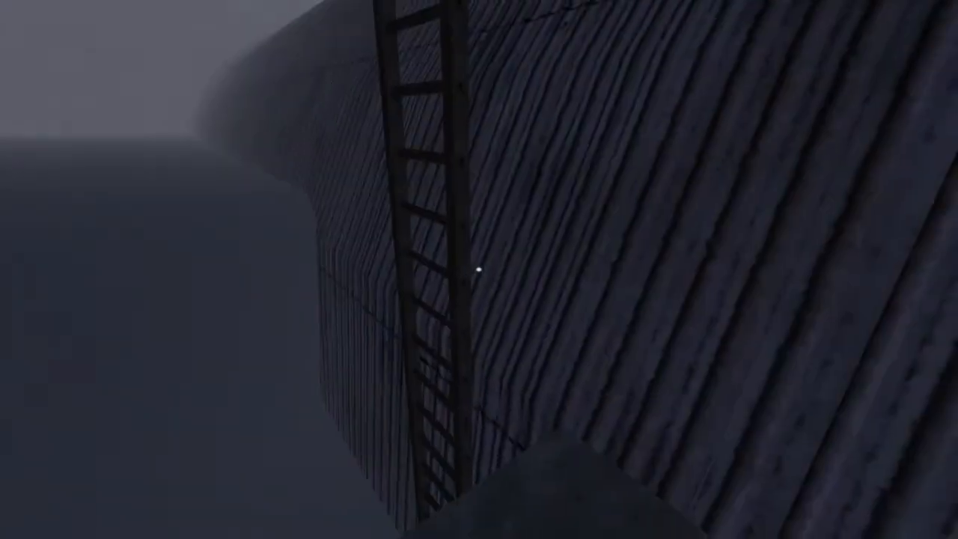
pyautogui.moveTo(479, 269)
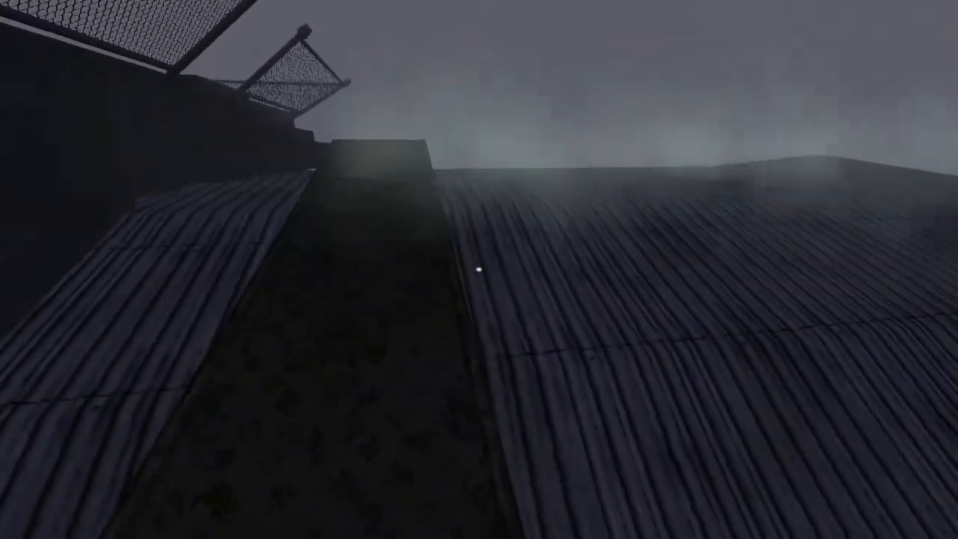
pyautogui.moveTo(479, 269)
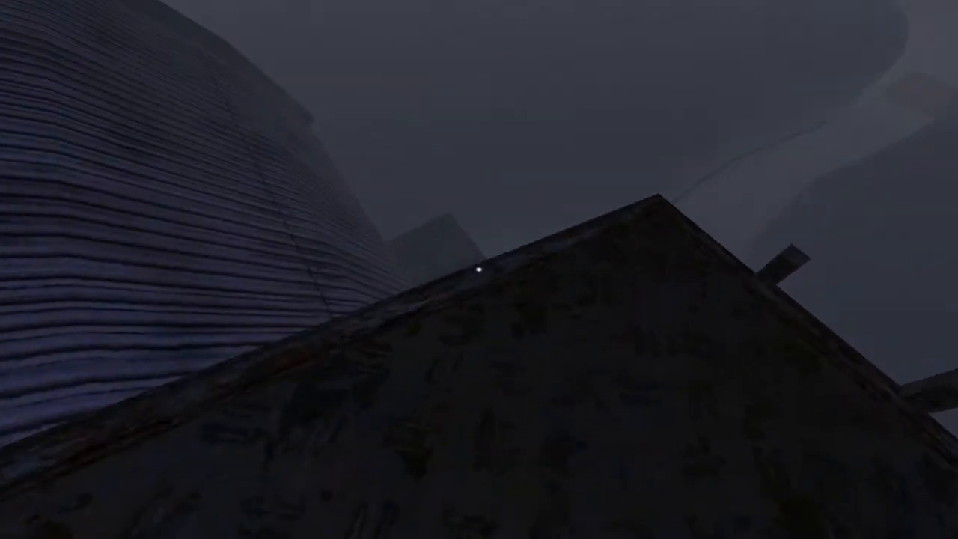
pyautogui.press('tab')
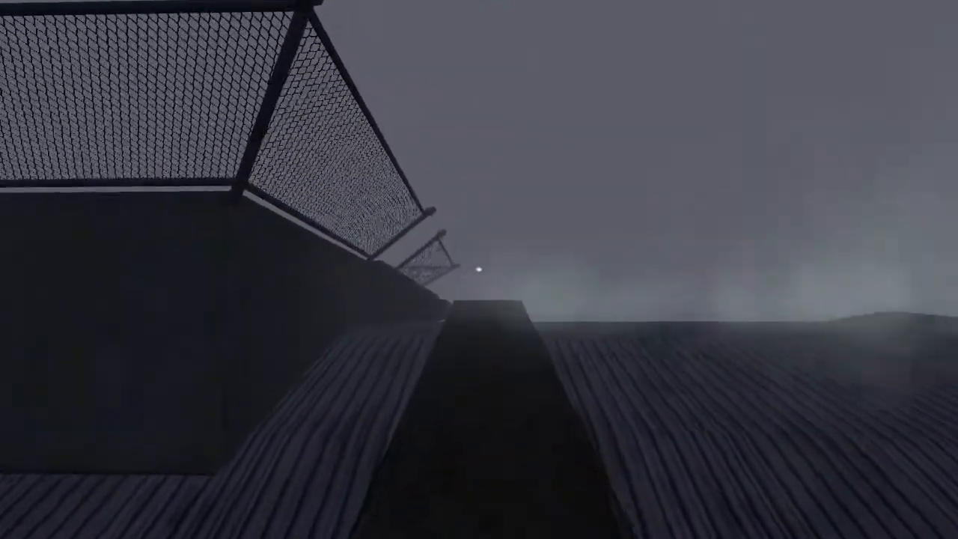
pyautogui.moveTo(479, 270)
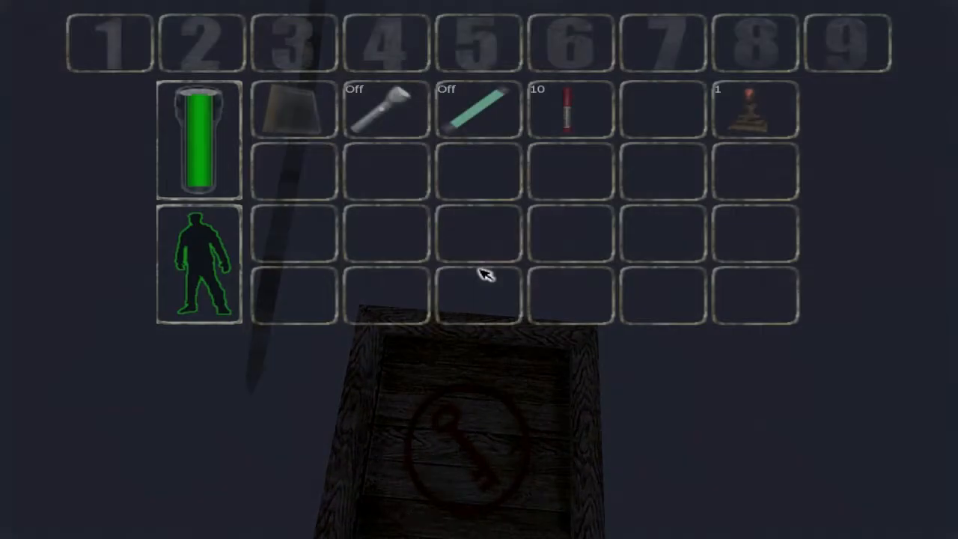
pyautogui.moveTo(367, 93)
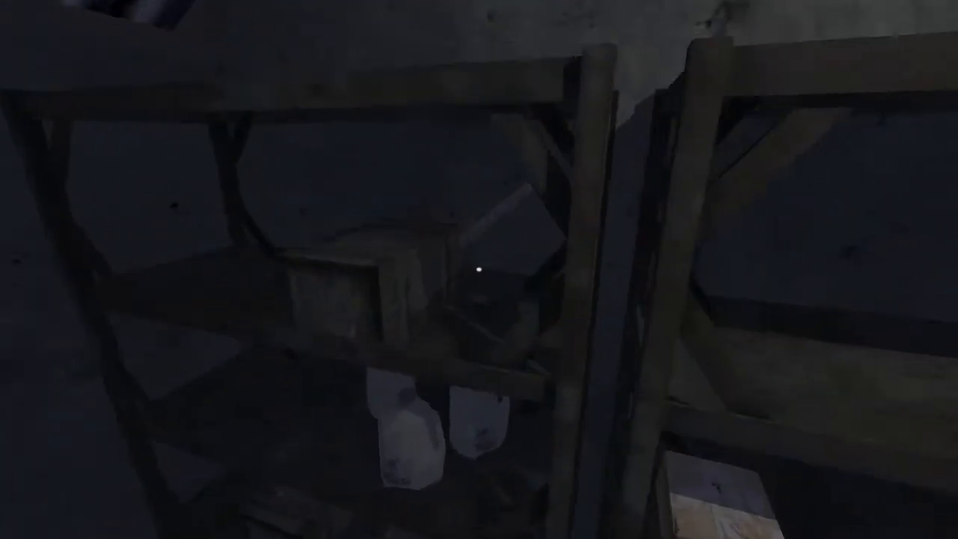
pyautogui.moveTo(479, 269)
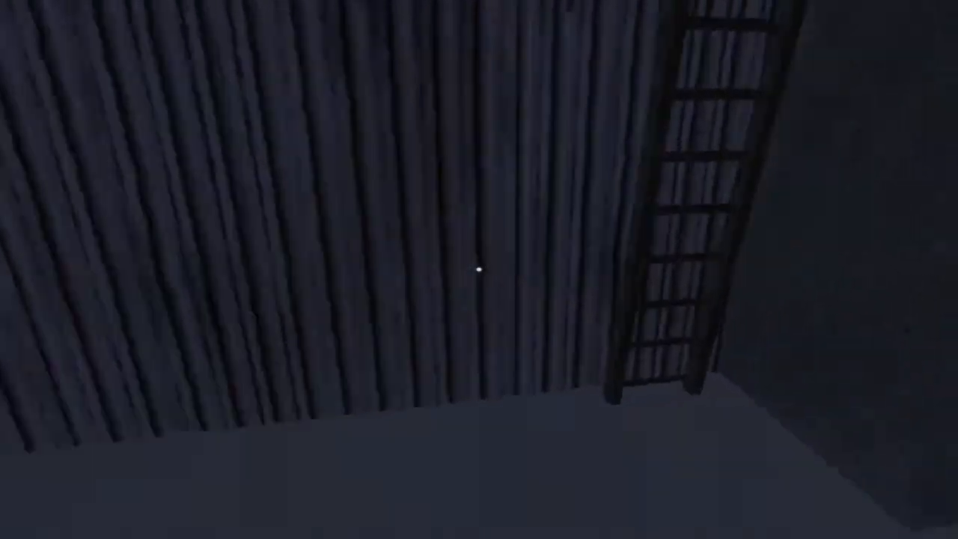
pyautogui.moveTo(479, 269)
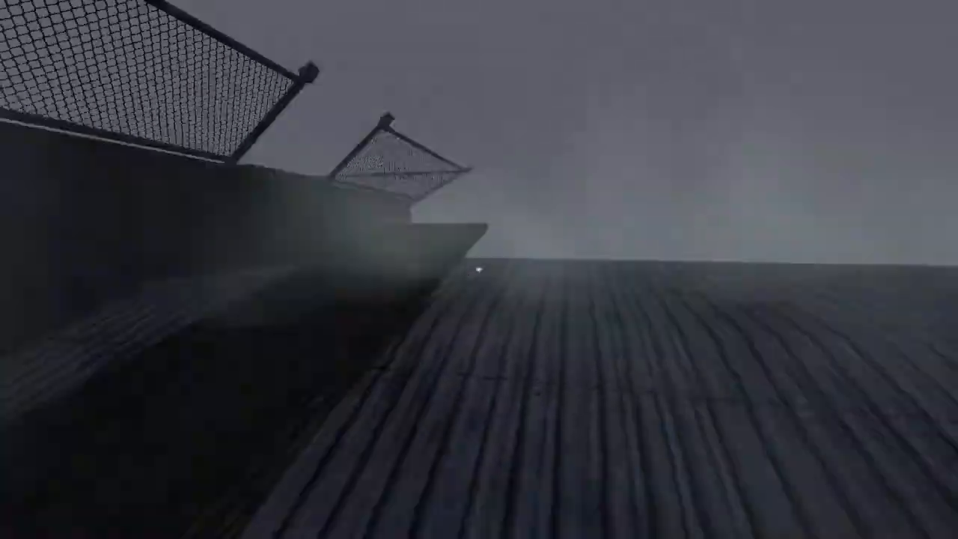
pyautogui.moveTo(479, 270)
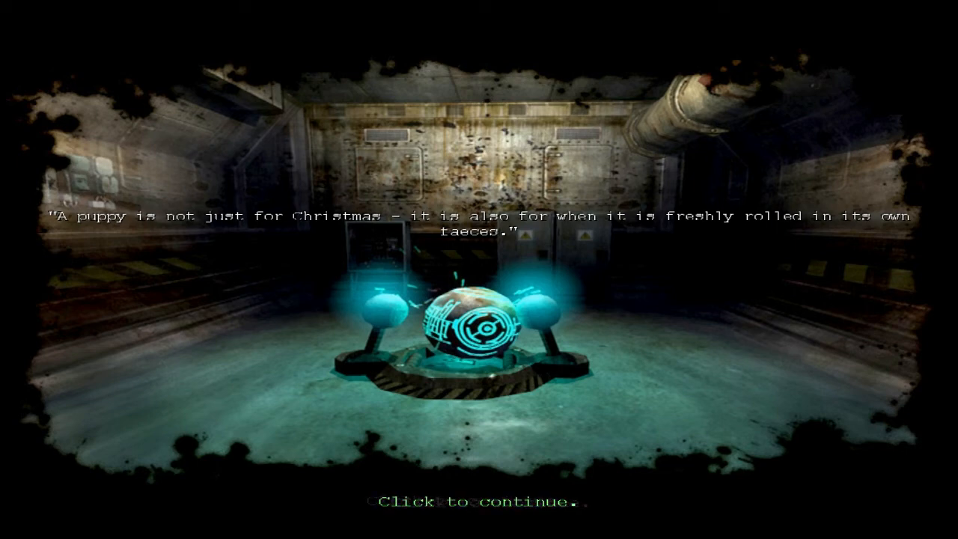
pyautogui.click(479, 501)
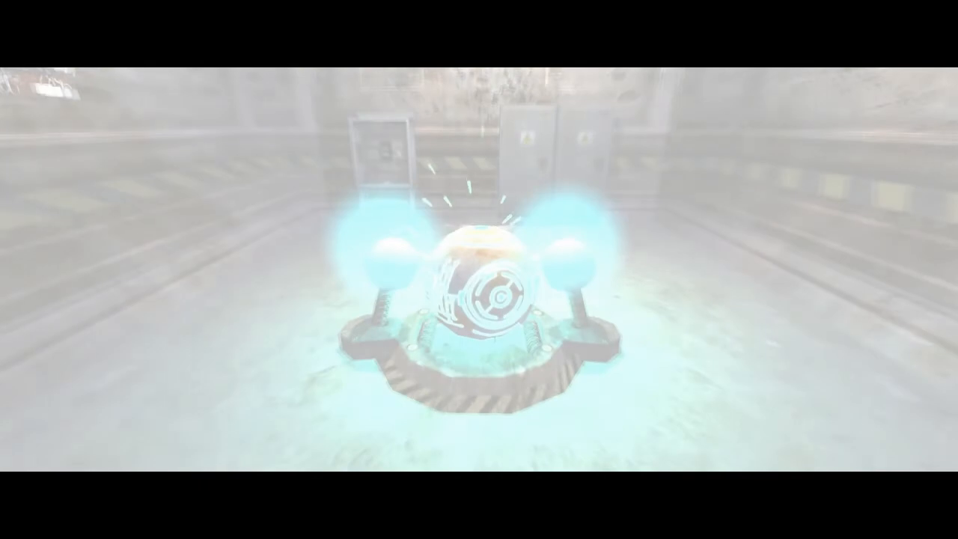